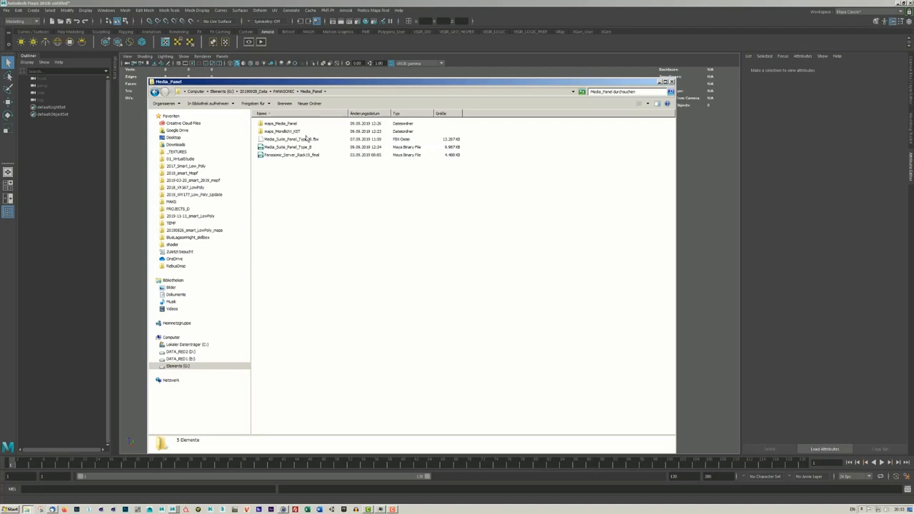
Load the Media_Suite_Panel_Type_B scene file from the Explorer window.
double_click(287, 146)
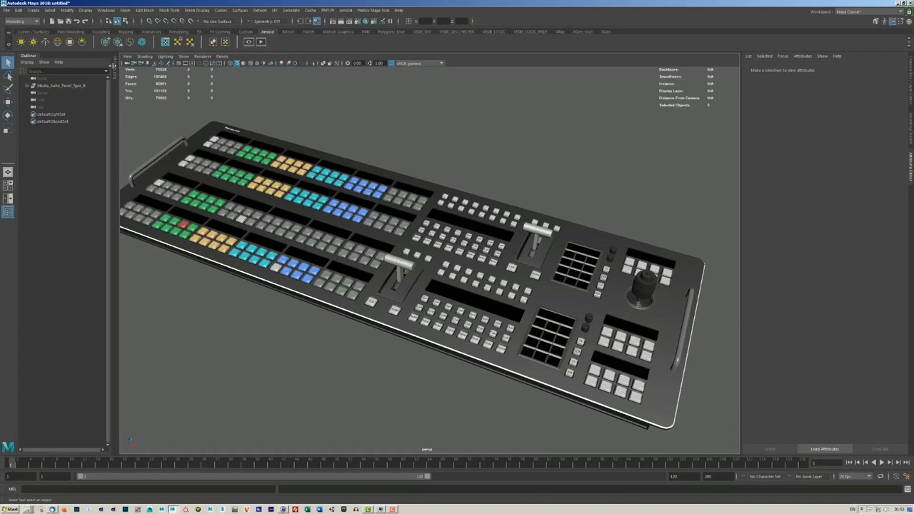
List the scene's texture paths in the File Path Editor and inspect the missing MediaSuite display texture.
click(105, 10)
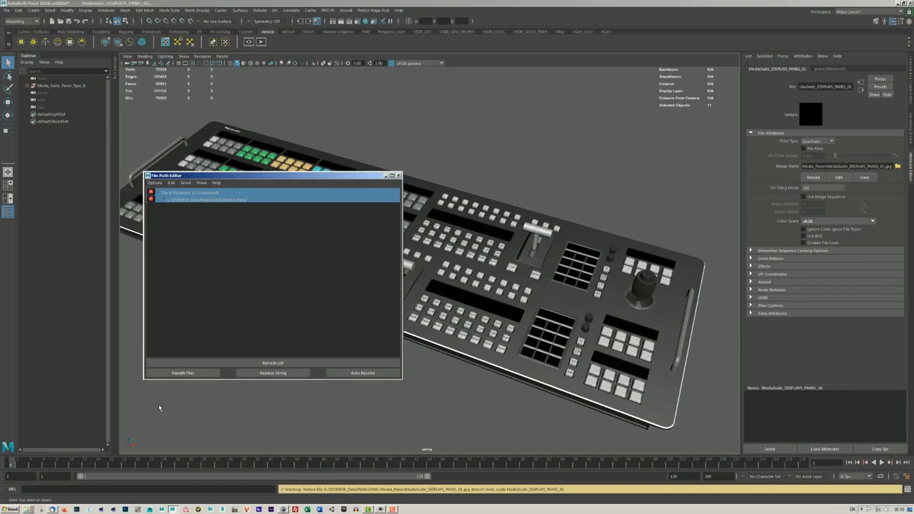
click(182, 373)
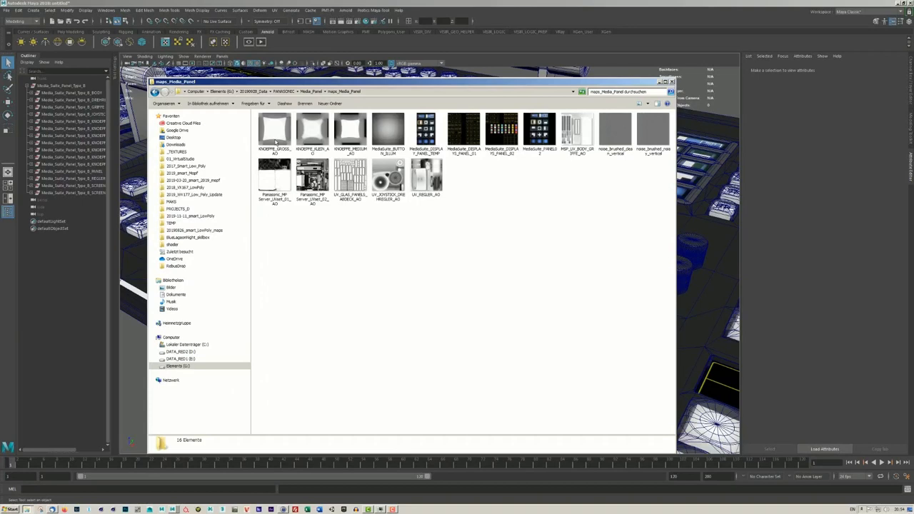
Enter the maps_Media_Panel folder holding the 16 media panel texture maps.
double_click(274, 128)
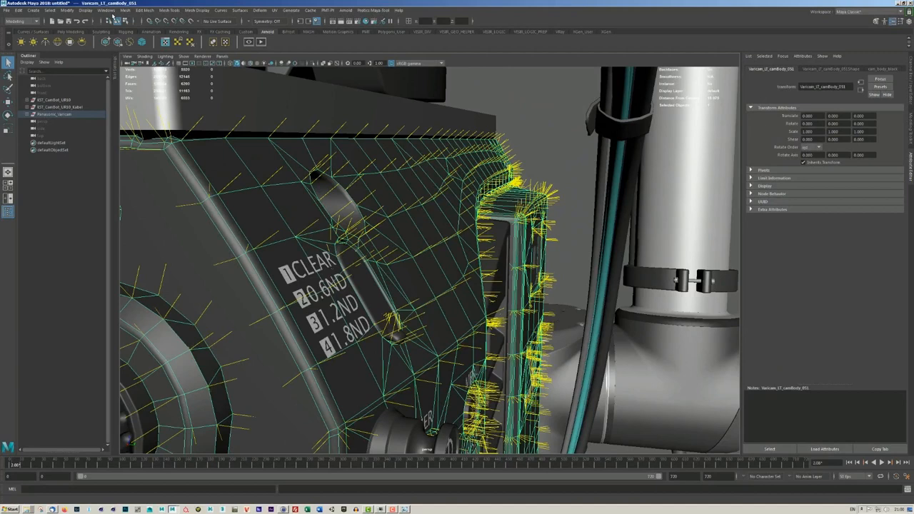
Show the Windows menu of editors over the Varicam camera body with vertex normals.
click(106, 10)
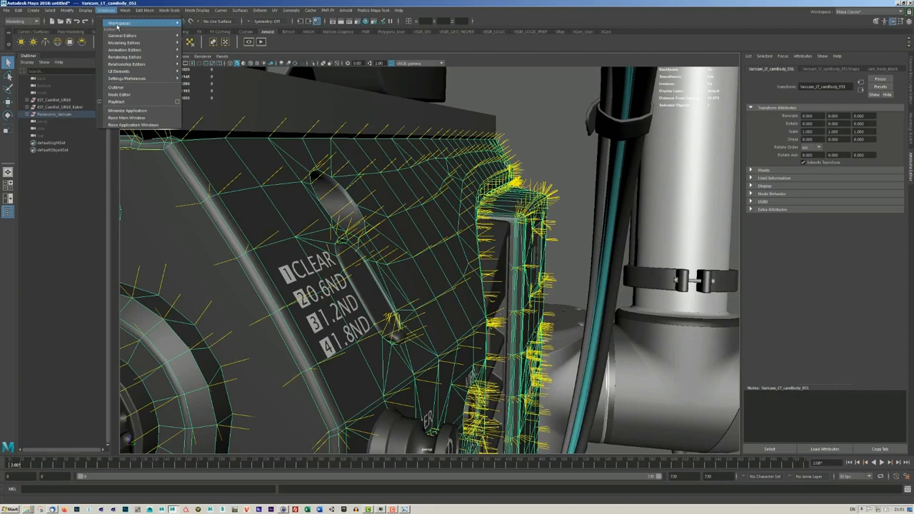